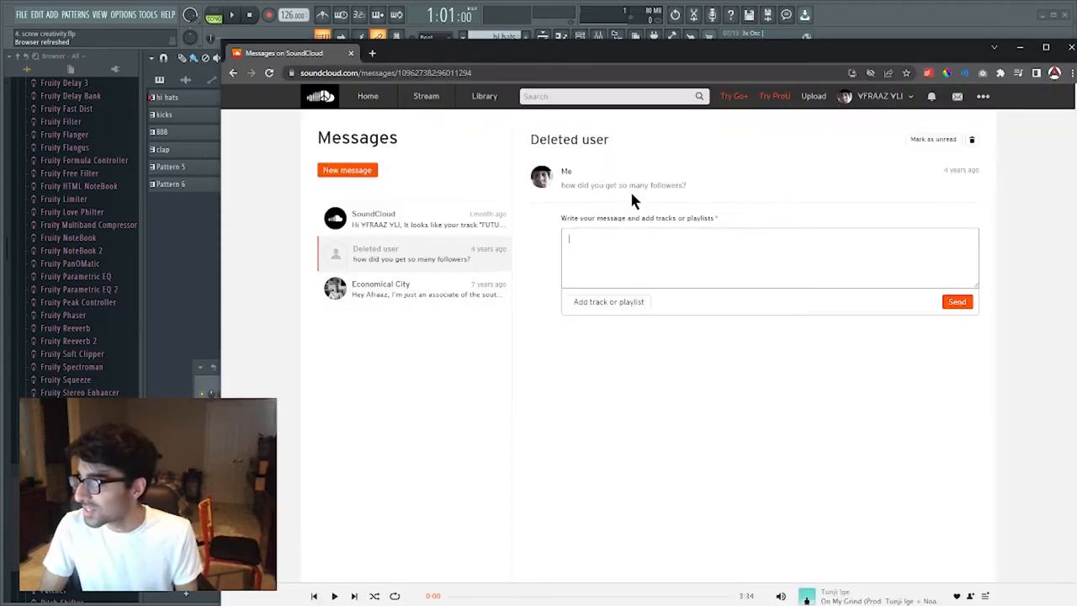
pyautogui.moveTo(408, 267)
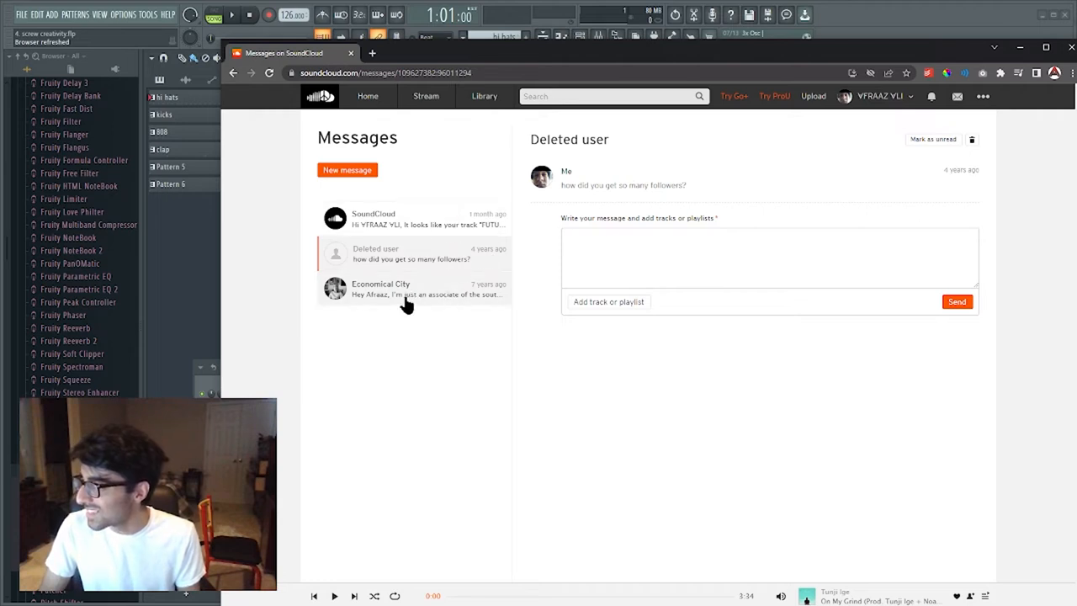
# Open the SoundCloud message thread, scroll to the latest takedown notice, and select a word in it
pyautogui.click(412, 218)
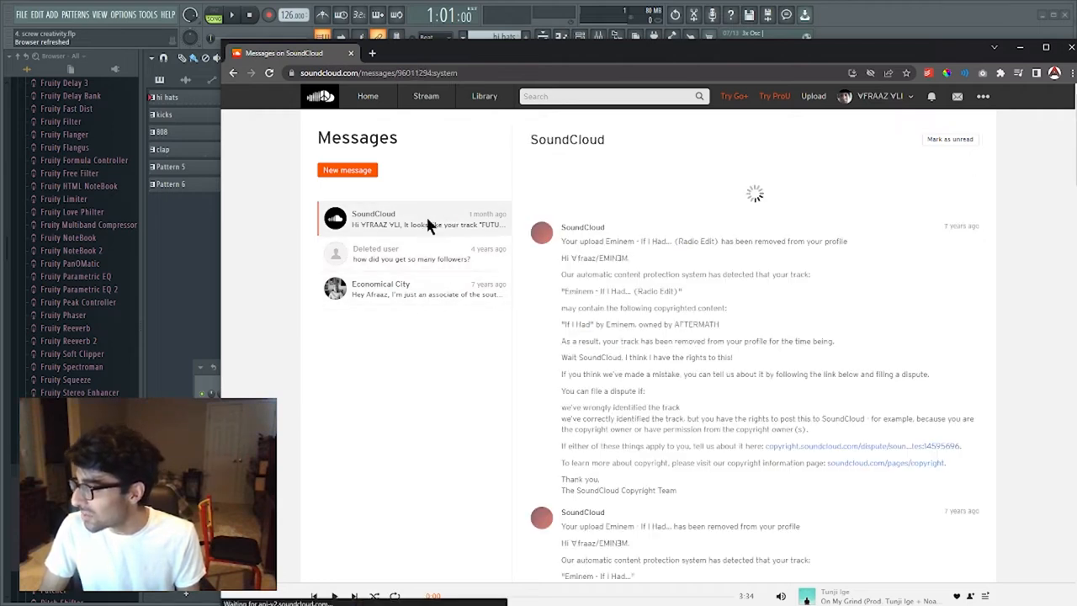
pyautogui.scroll(-3)
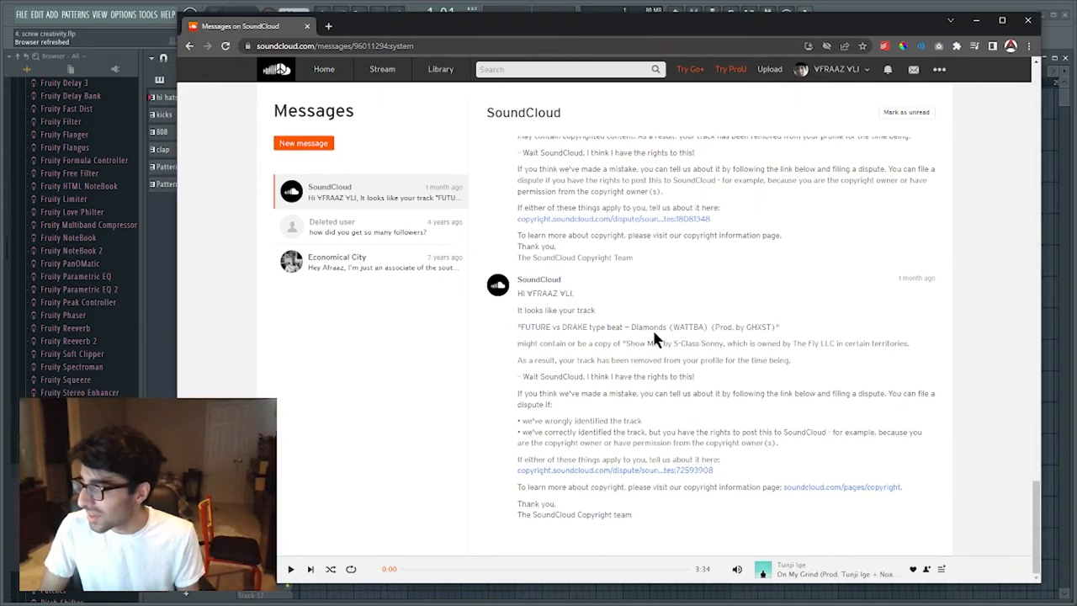
pyautogui.doubleClick(589, 343)
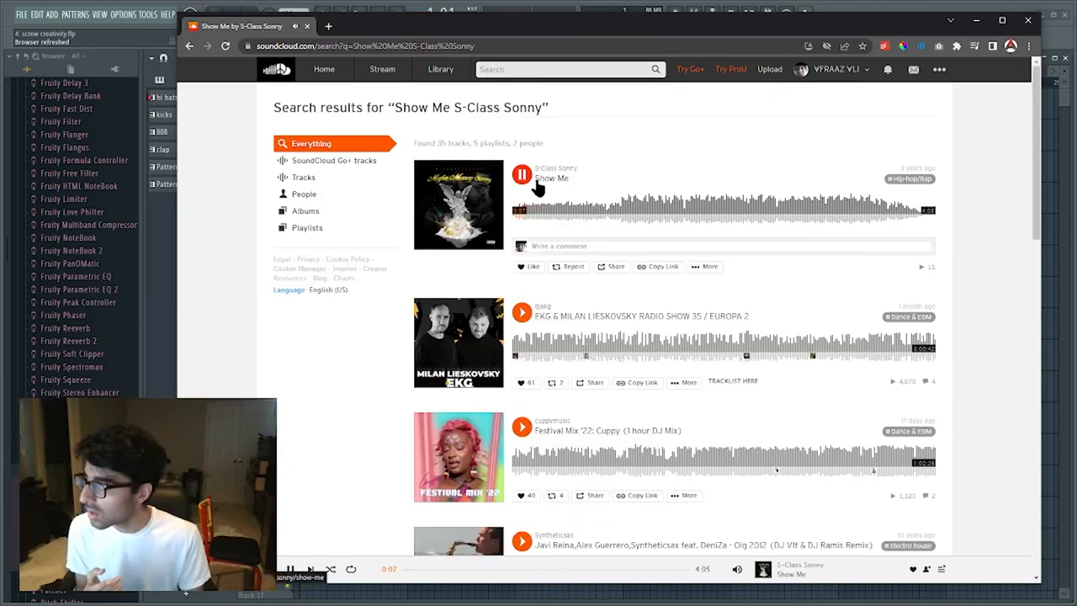
# Pause and resume the Show Me track from the search results, keeping it playing
pyautogui.click(521, 175)
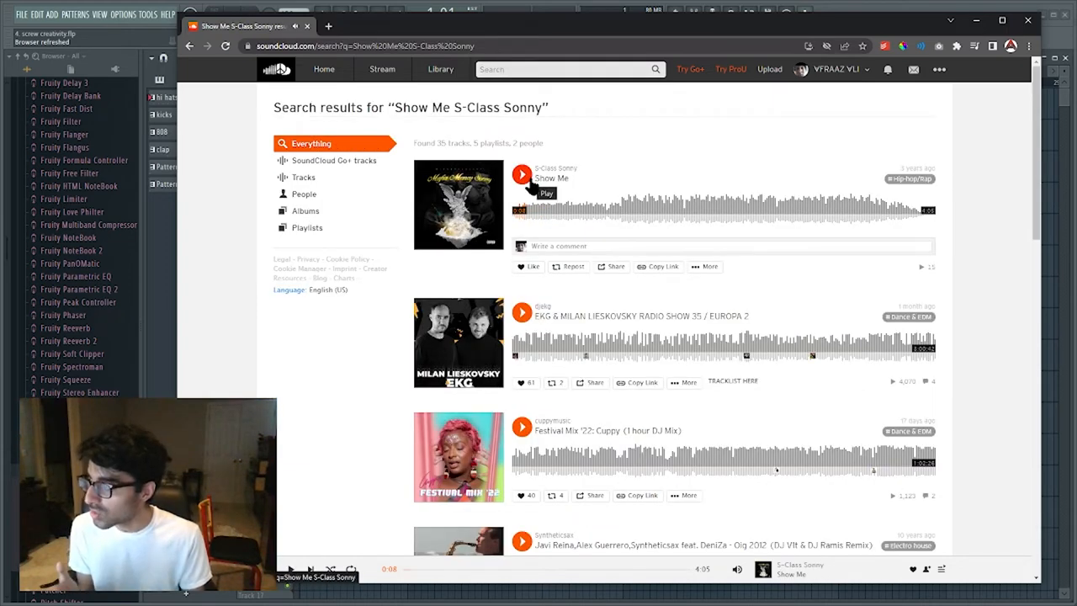
pyautogui.click(522, 175)
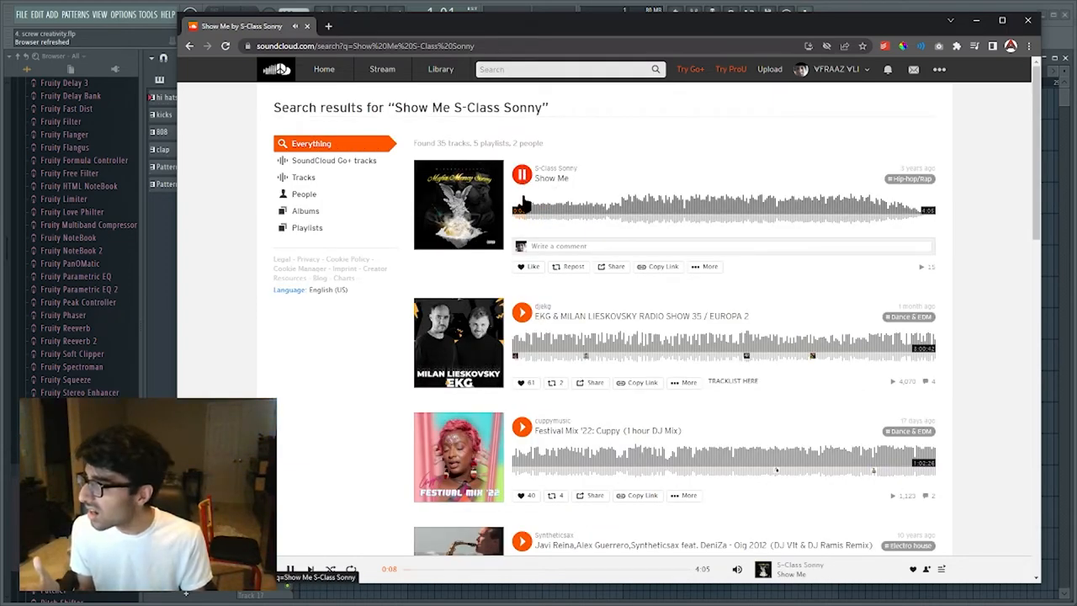
pyautogui.moveTo(665, 151)
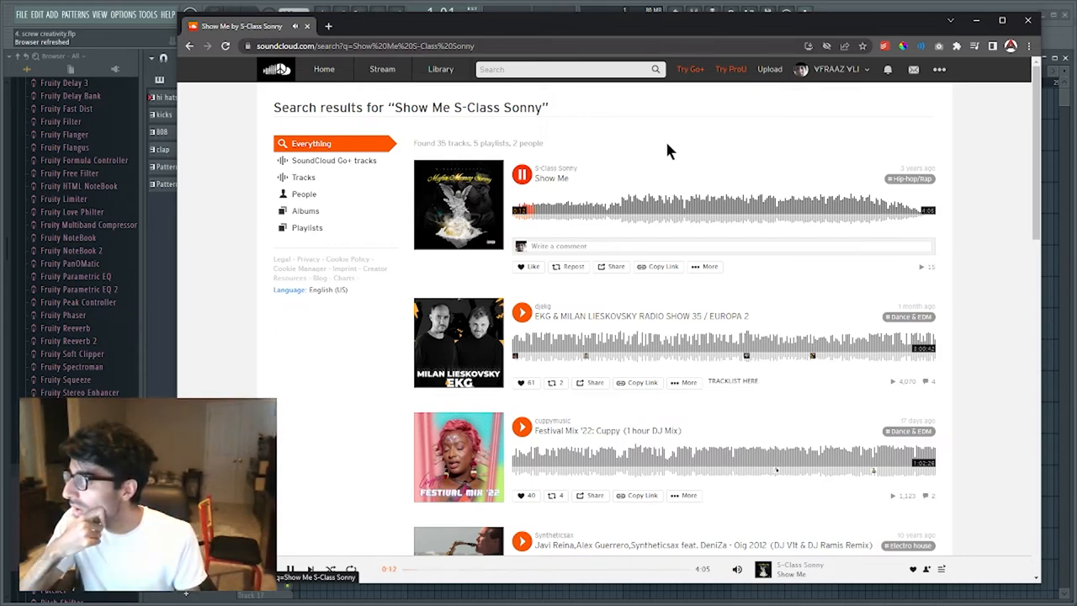
pyautogui.click(521, 175)
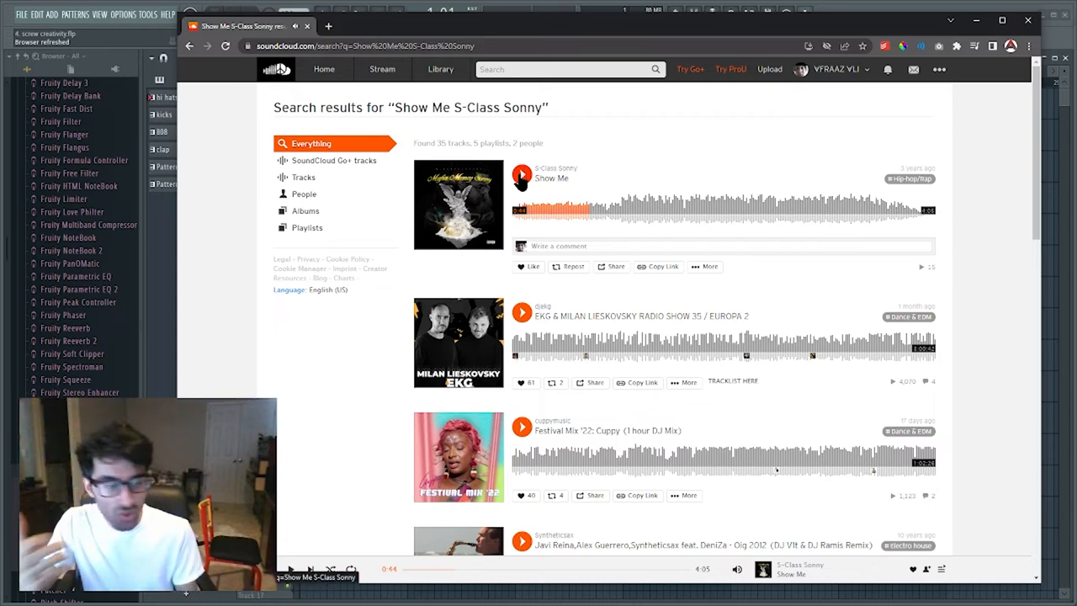
pyautogui.click(521, 174)
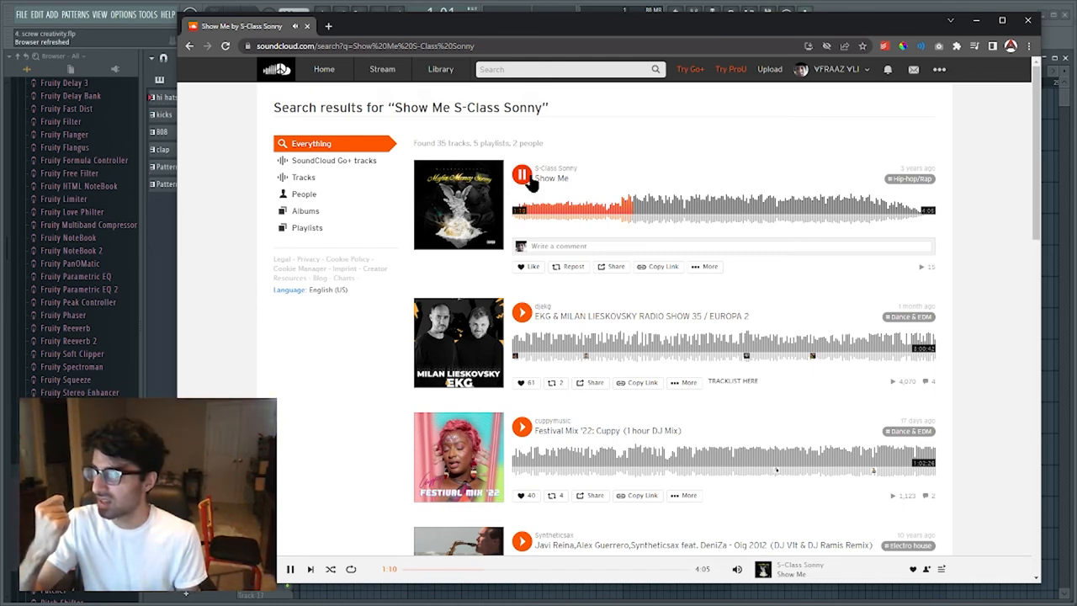
# Pause Show Me, return to the copyright notice, and highlight the track-removal sentence
pyautogui.click(521, 174)
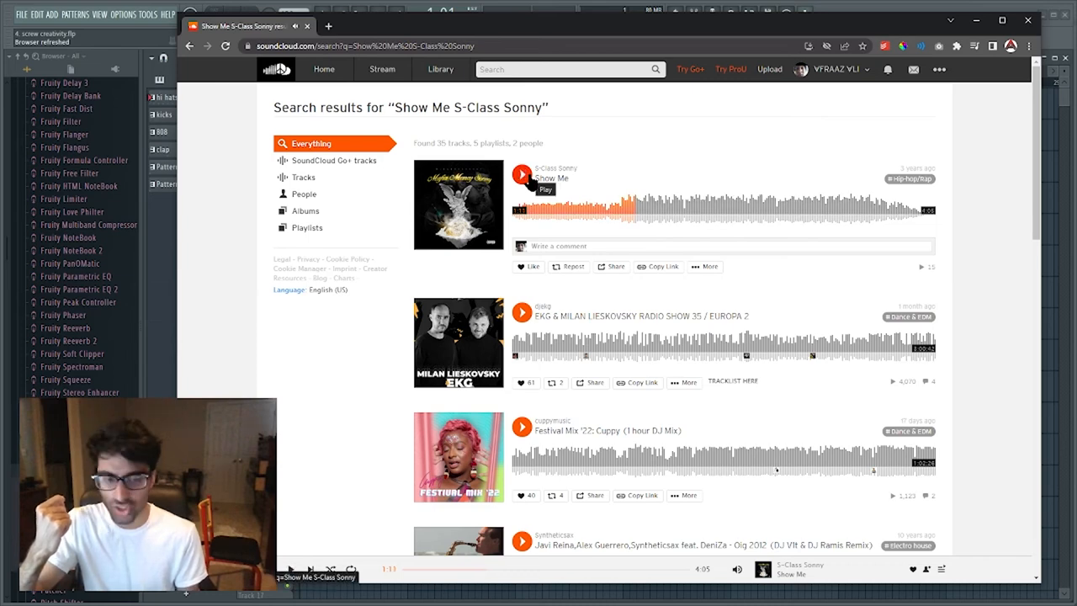
pyautogui.click(913, 69)
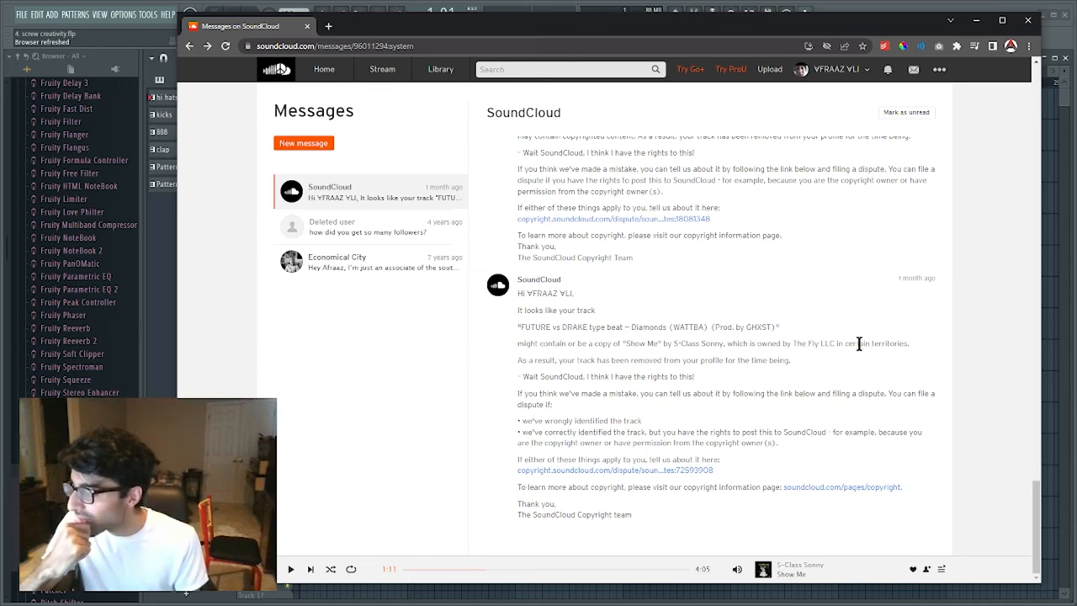
pyautogui.moveTo(554, 359); pyautogui.dragTo(604, 359)
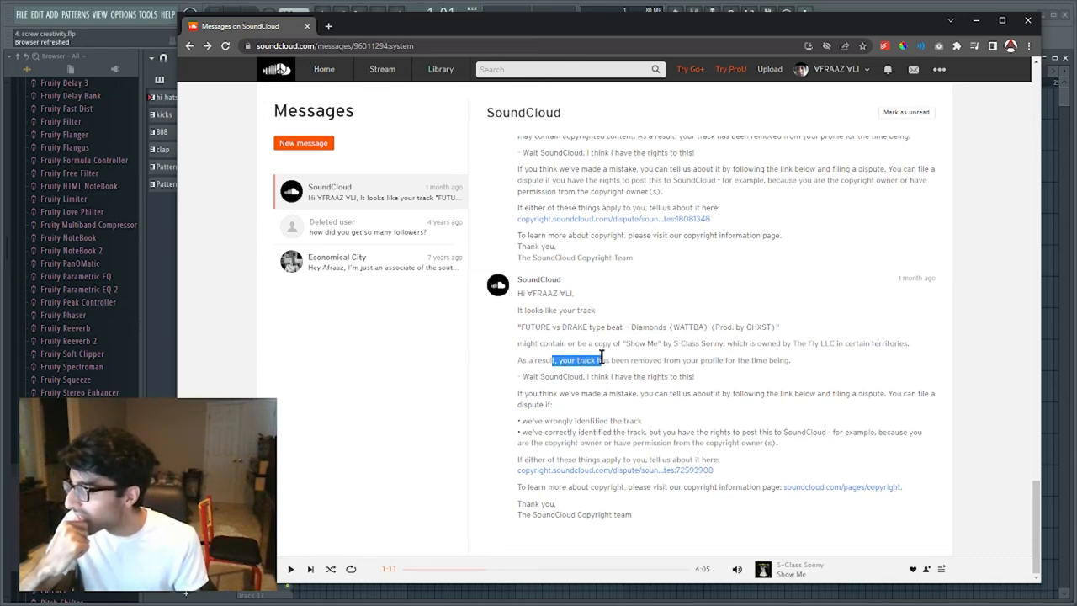